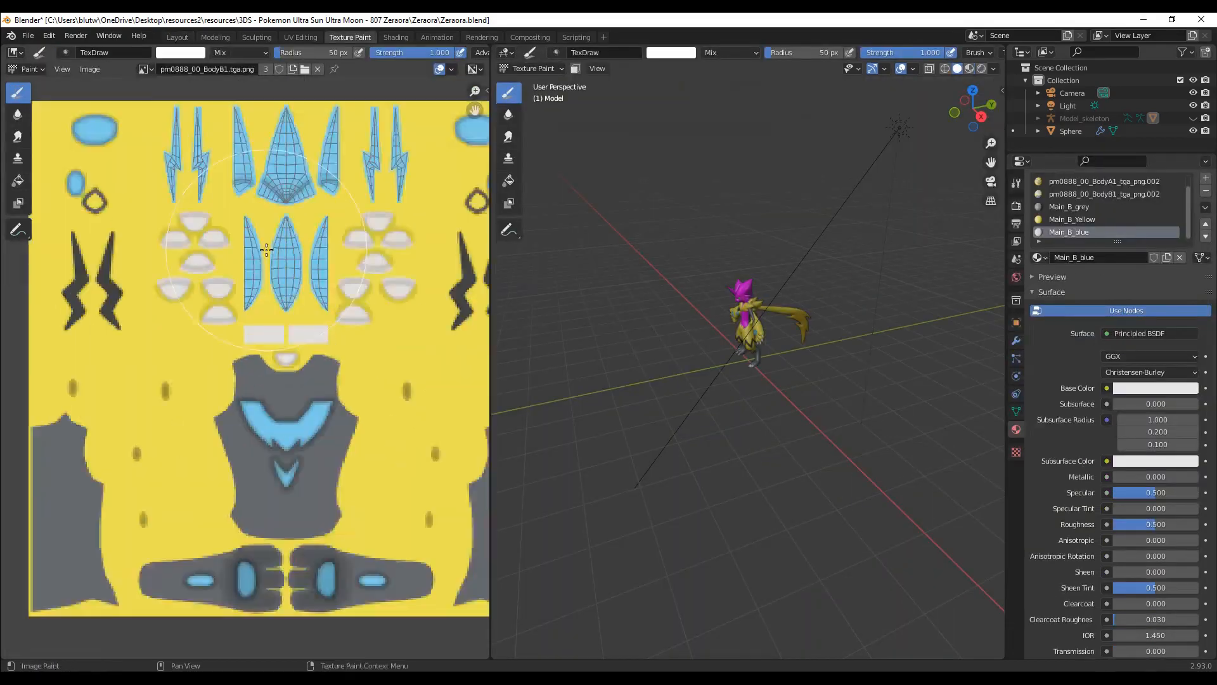
Select the Main_B_blue material slot to paint the pm0888_00_BodyB1 body texture
left_click(436, 37)
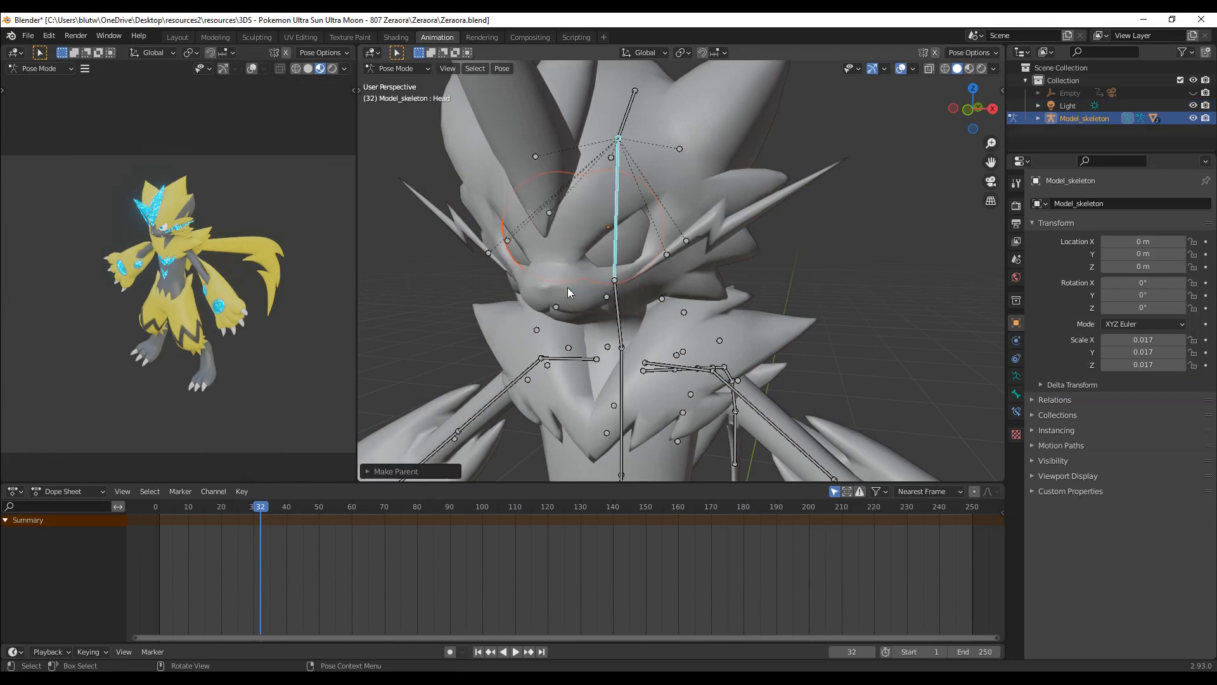